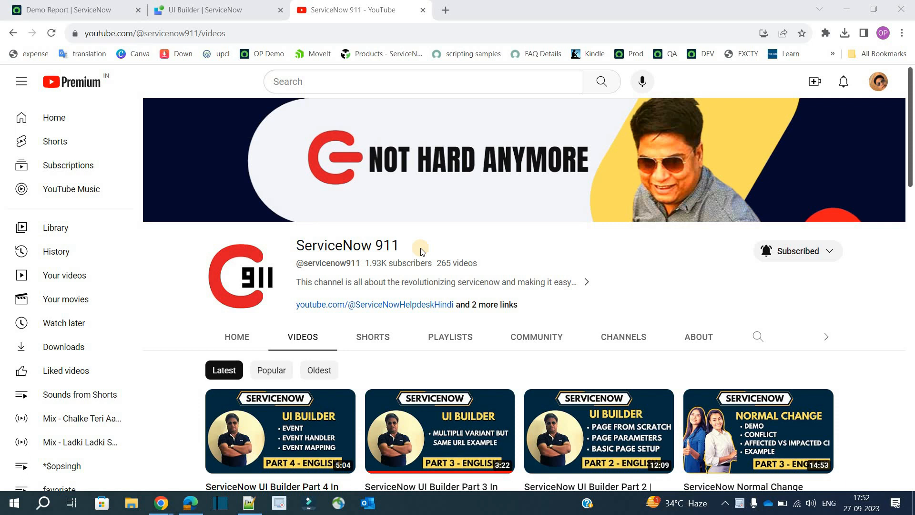
{"action": "mouse_move", "coordinate": [177, 5]}
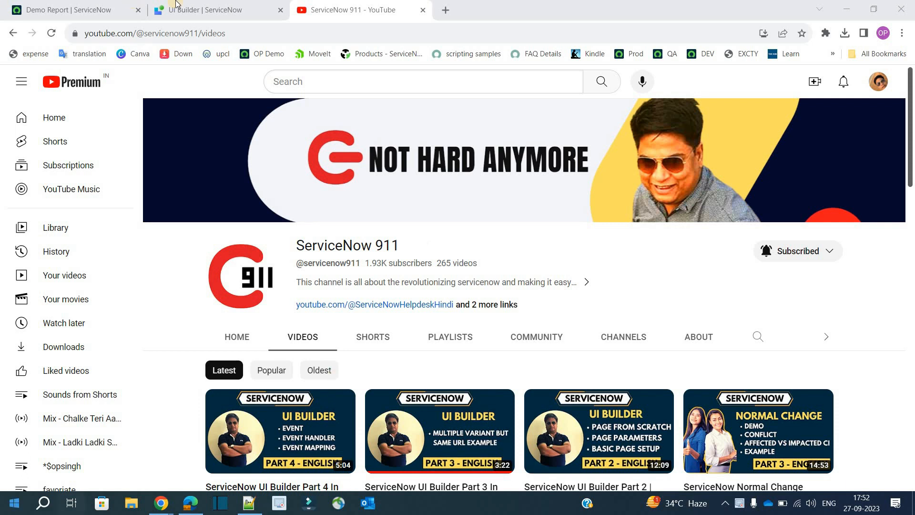
Step: Bring the UI Builder experience overview for ServiceNow911 to the front
{"action": "left_click", "coordinate": [216, 10]}
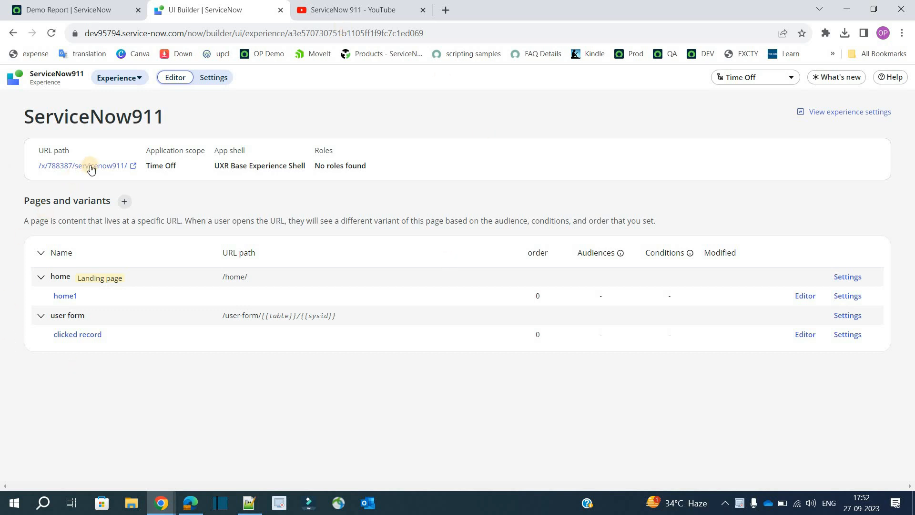
Step: Open the live home page, follow the INC0030221 number link, and return to All Active Tasks
{"action": "left_click", "coordinate": [83, 166]}
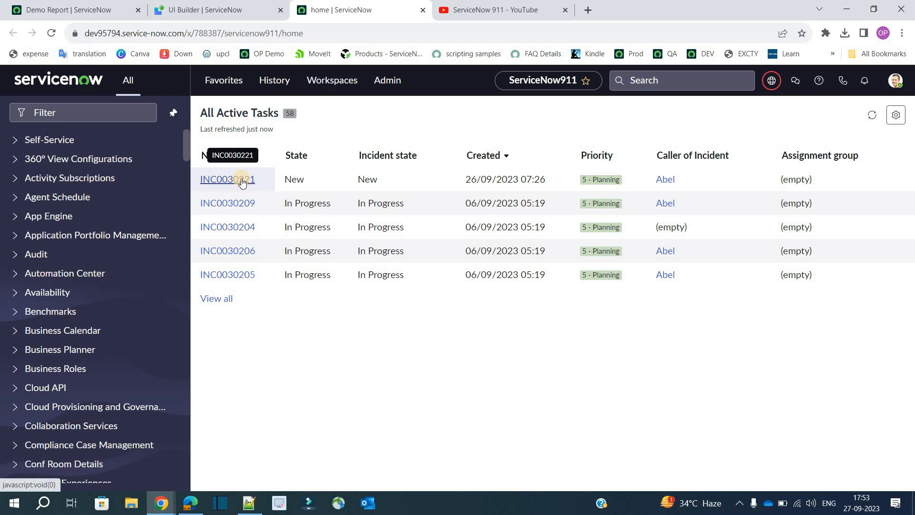
{"action": "left_click", "coordinate": [226, 179]}
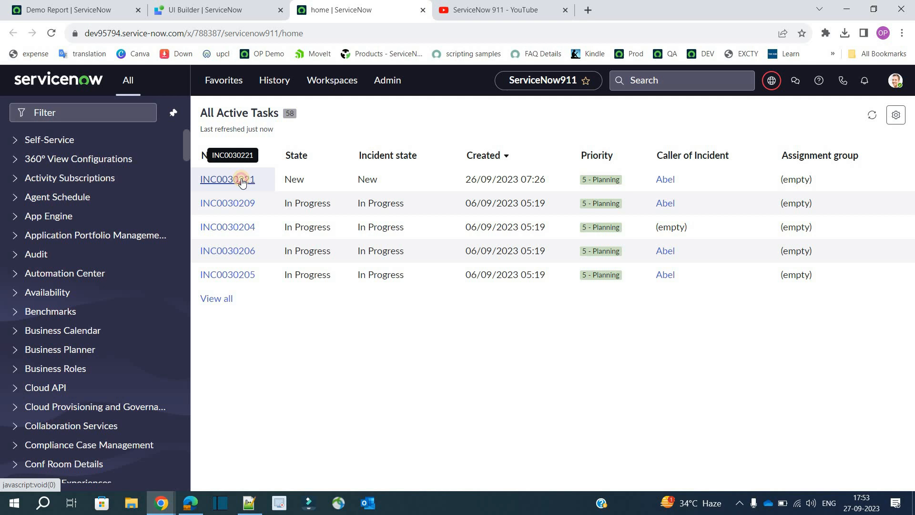
{"action": "left_click", "coordinate": [226, 179]}
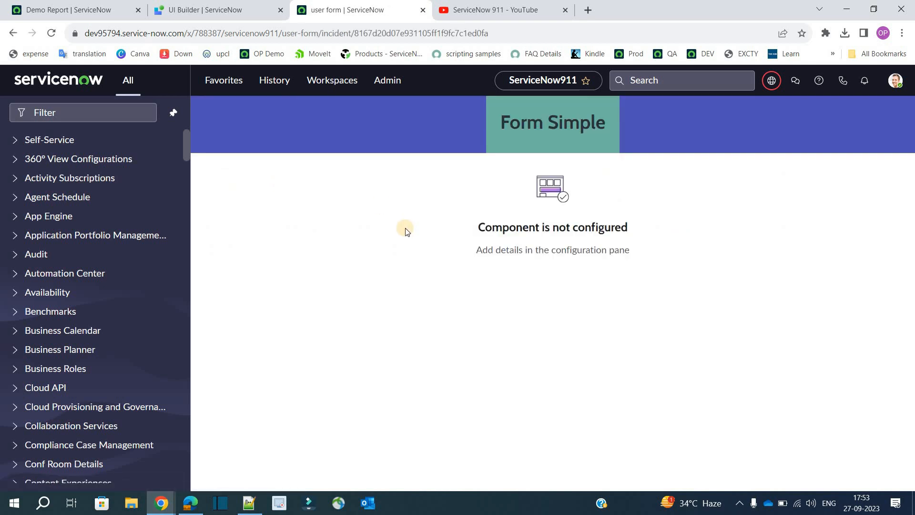
{"action": "left_click", "coordinate": [14, 34]}
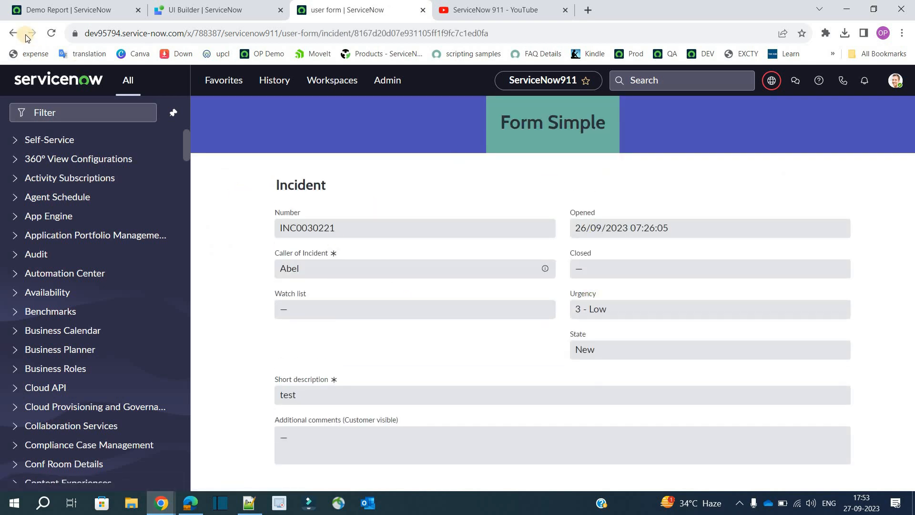
{"action": "left_click", "coordinate": [14, 34]}
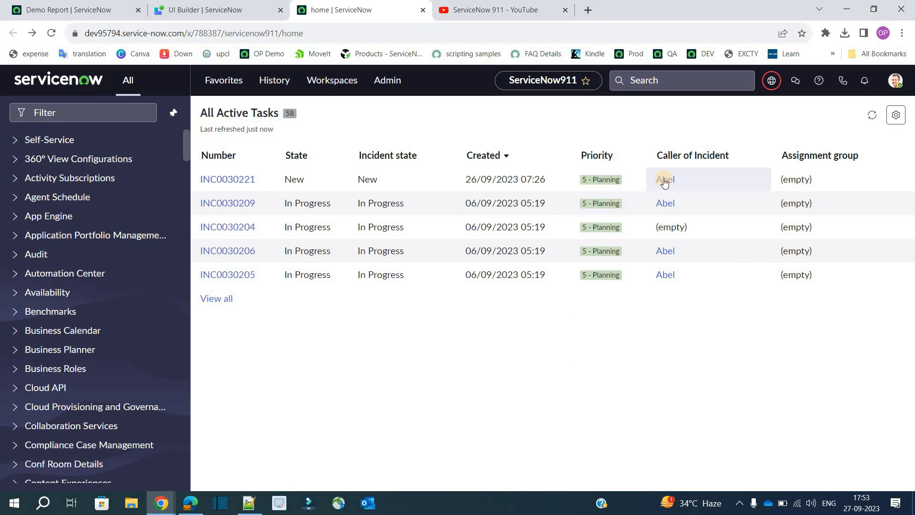
Step: Follow caller Abel's link to his user record, return to the list, then back to UI Builder
{"action": "left_click", "coordinate": [665, 179]}
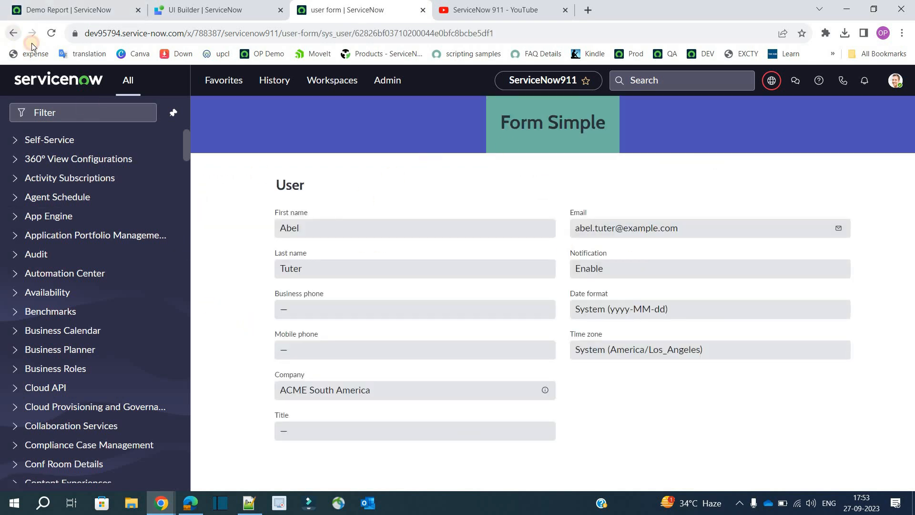
{"action": "left_click", "coordinate": [13, 34]}
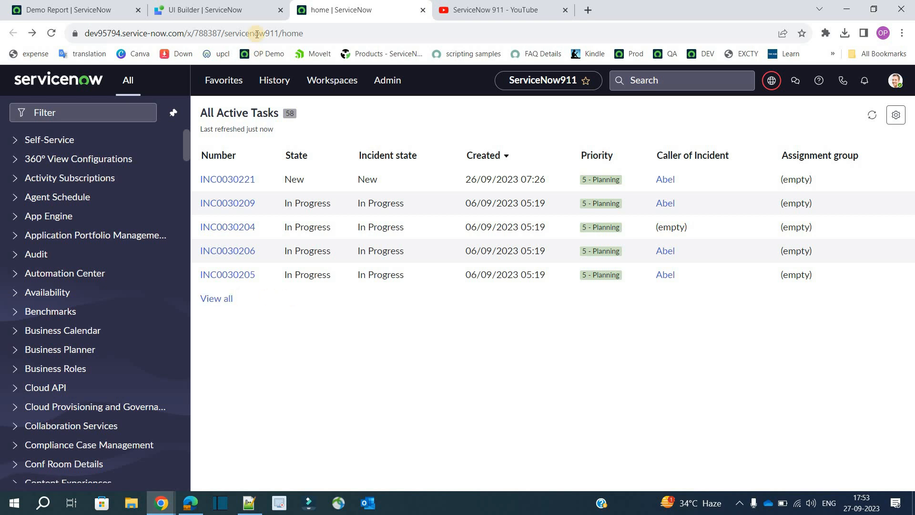
{"action": "left_click", "coordinate": [201, 10]}
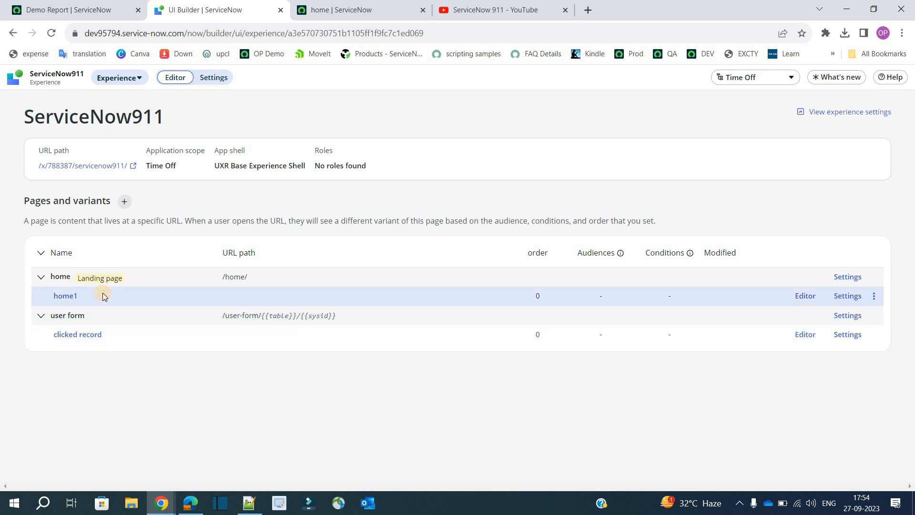
{"action": "mouse_move", "coordinate": [805, 299]}
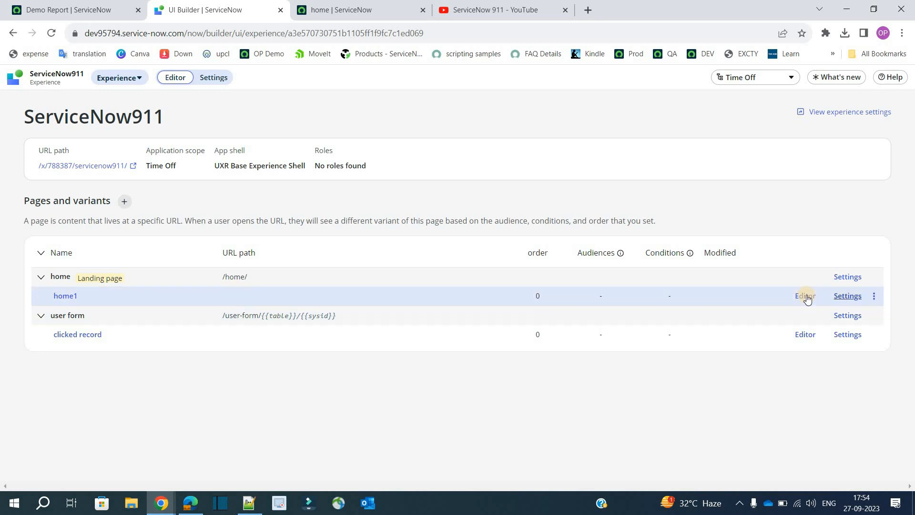
Step: Remove the existing Reference link clicked mapping from List - Simple 1 on the home1 page
{"action": "left_click", "coordinate": [805, 296]}
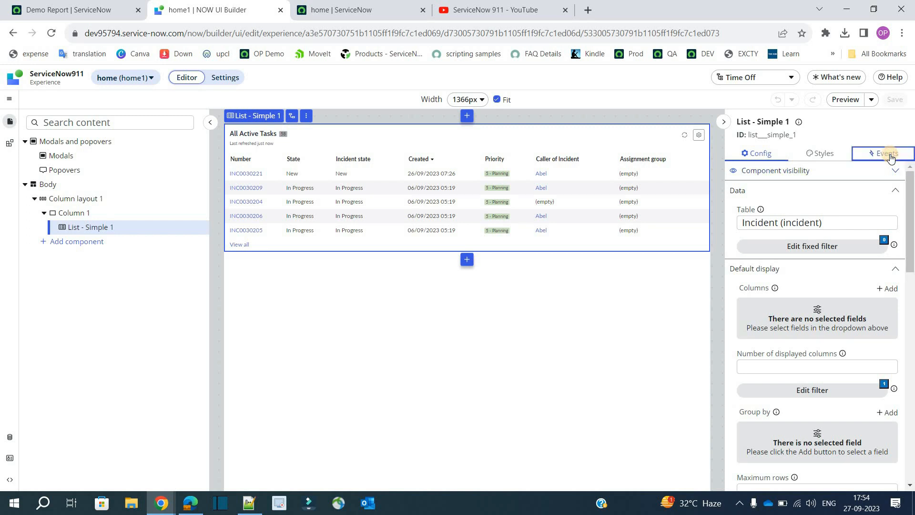
{"action": "left_click", "coordinate": [886, 153]}
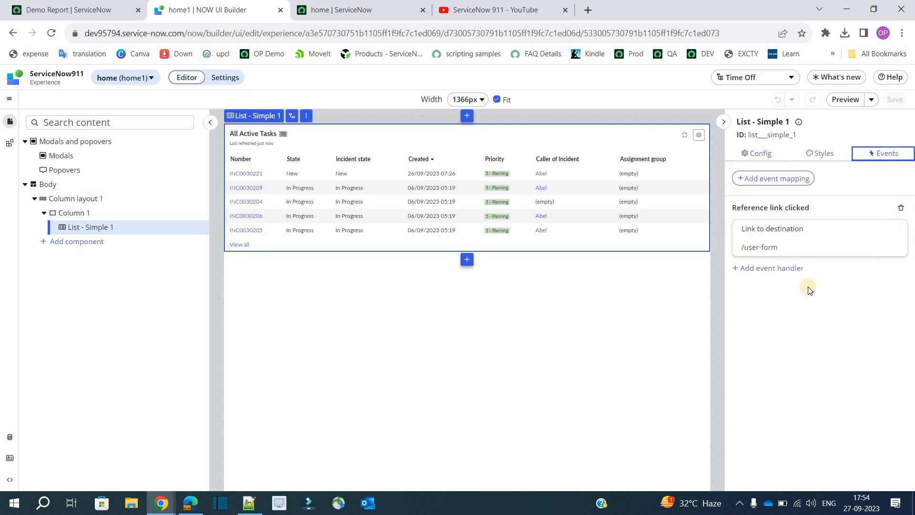
{"action": "left_click", "coordinate": [900, 207]}
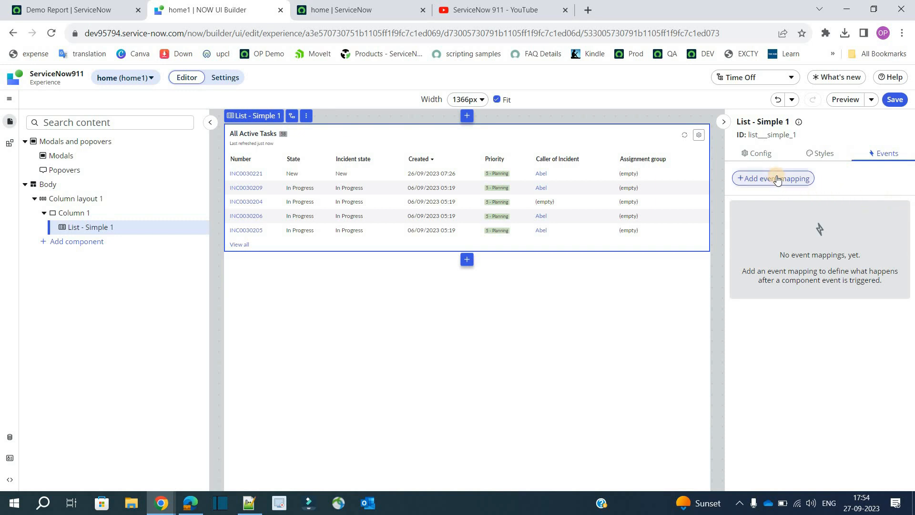
Step: Add a new event mapping on the list for the Reference link clicked event
{"action": "left_click", "coordinate": [773, 177]}
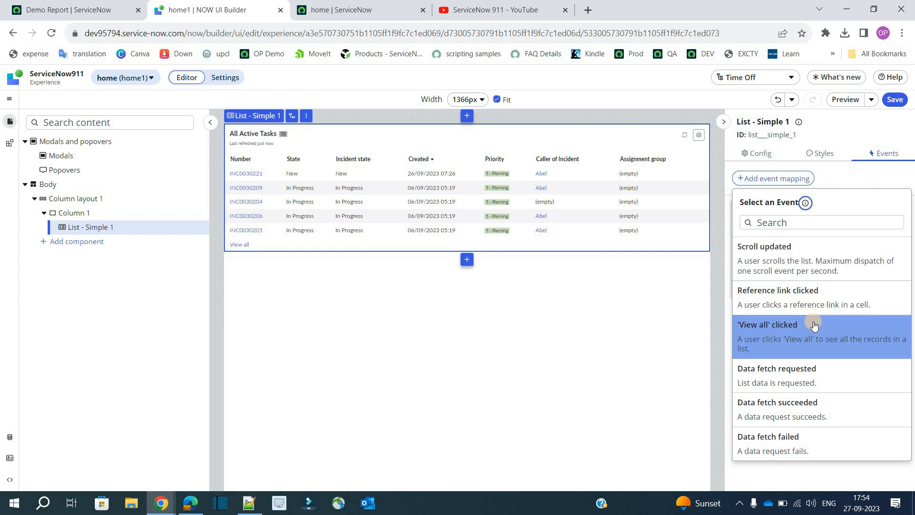
{"action": "mouse_move", "coordinate": [829, 296]}
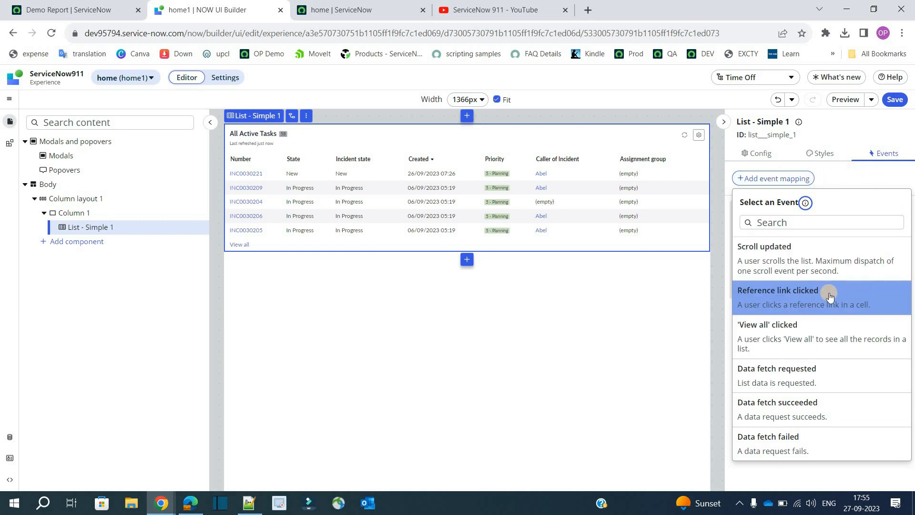
{"action": "mouse_move", "coordinate": [810, 299]}
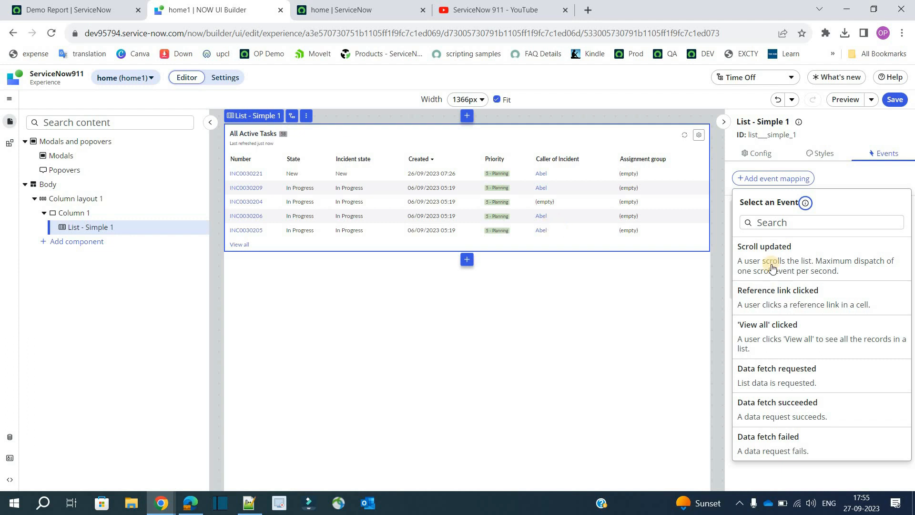
{"action": "left_click", "coordinate": [778, 290]}
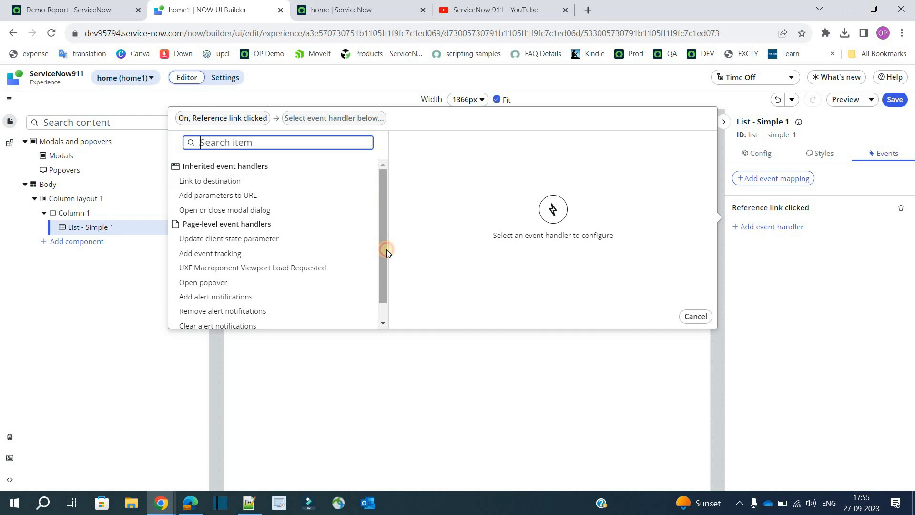
Step: Choose the Link to destination handler and pick the user form page as the destination
{"action": "left_click", "coordinate": [210, 181]}
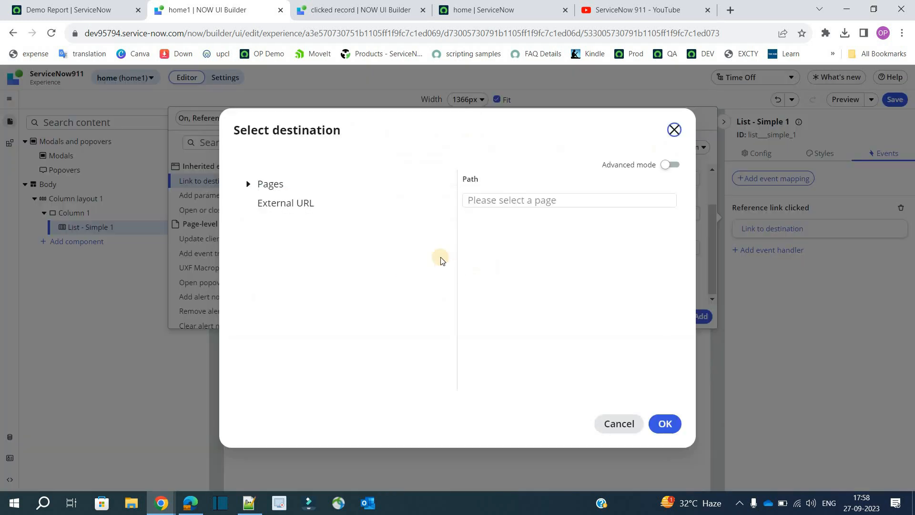
{"action": "left_click", "coordinate": [248, 183]}
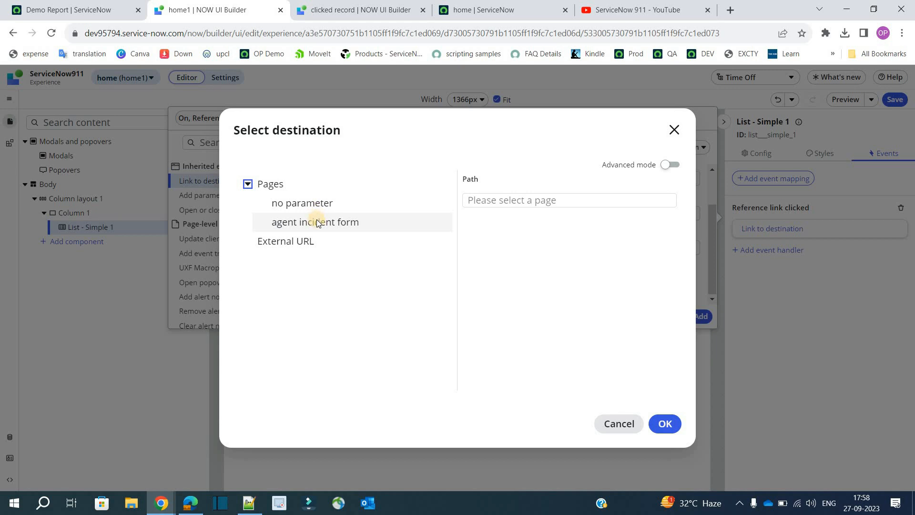
{"action": "left_click", "coordinate": [314, 222]}
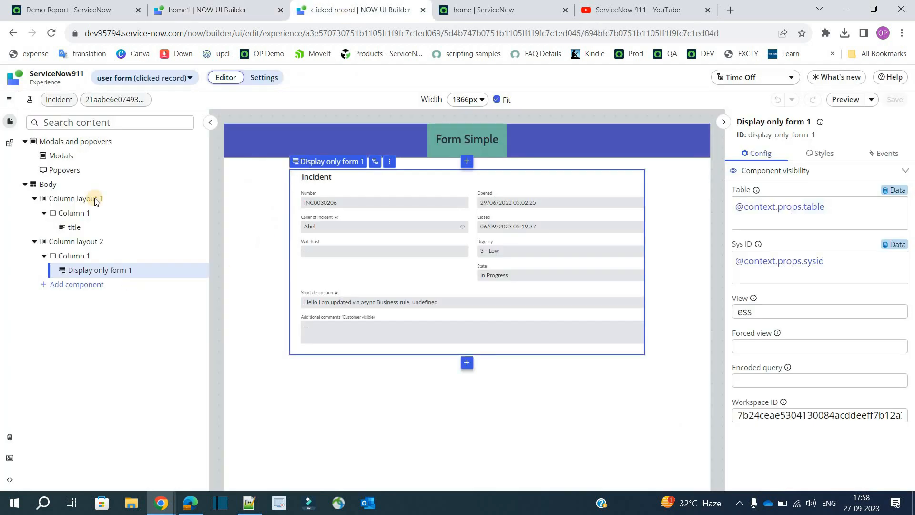
{"action": "mouse_move", "coordinate": [58, 99]}
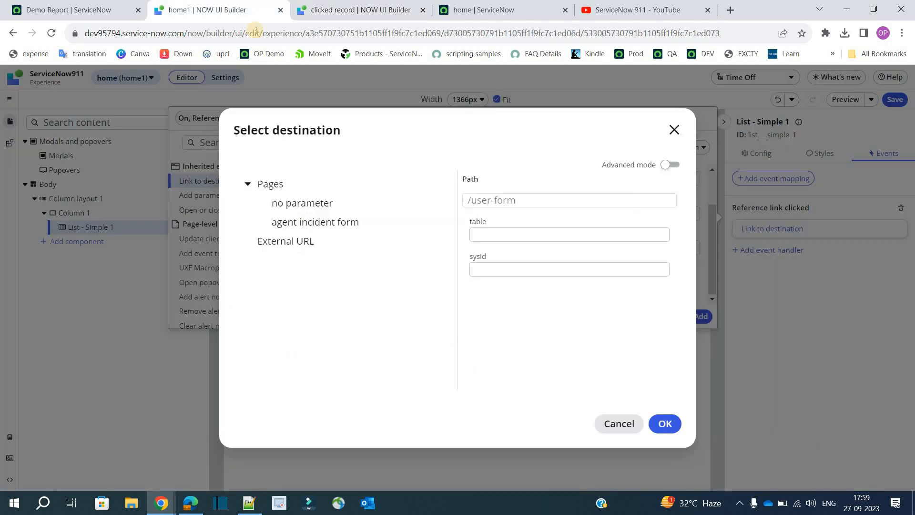
{"action": "left_click", "coordinate": [569, 234]}
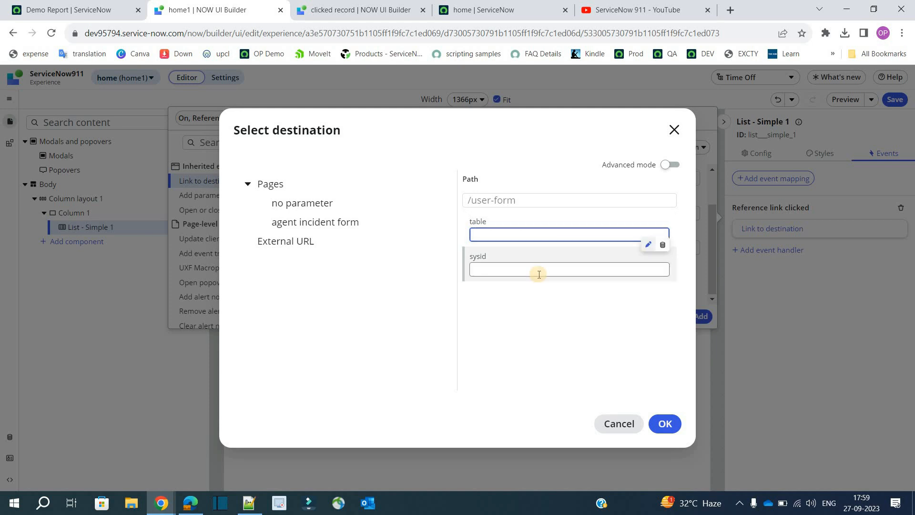
{"action": "left_click", "coordinate": [569, 269]}
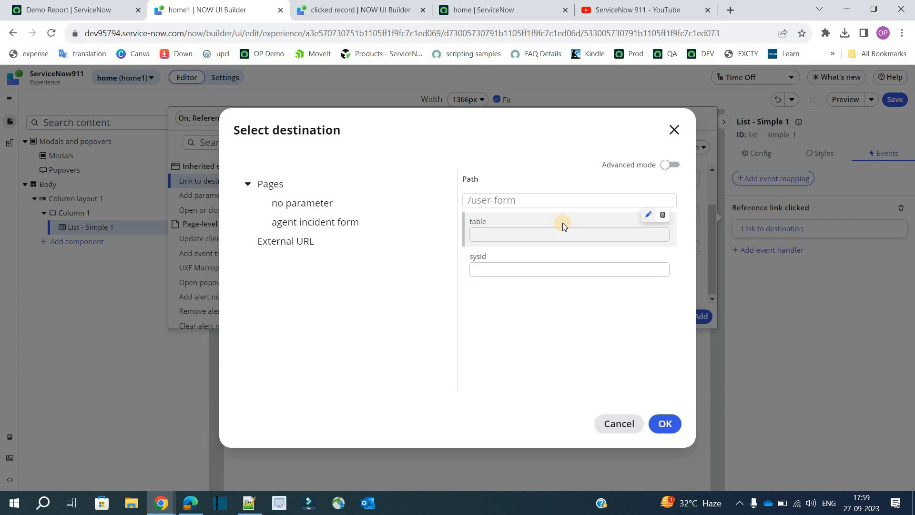
{"action": "mouse_move", "coordinate": [670, 236]}
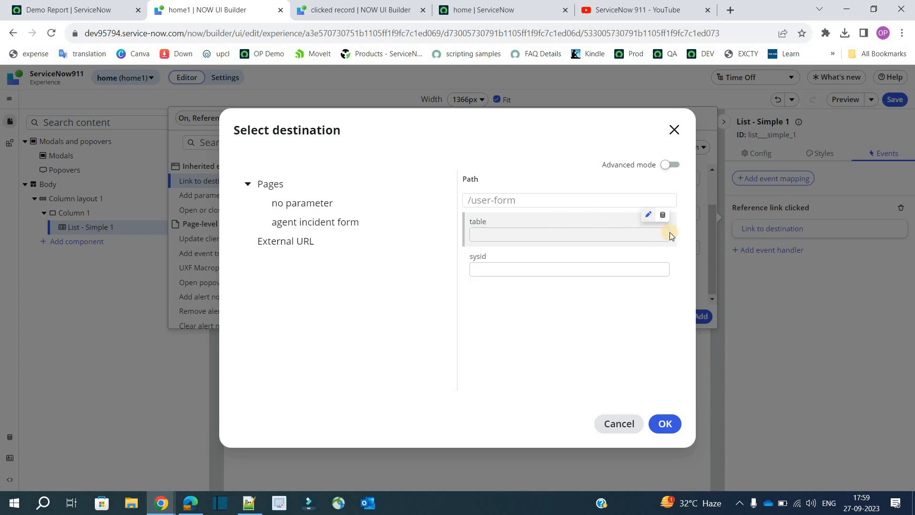
{"action": "mouse_move", "coordinate": [663, 215]}
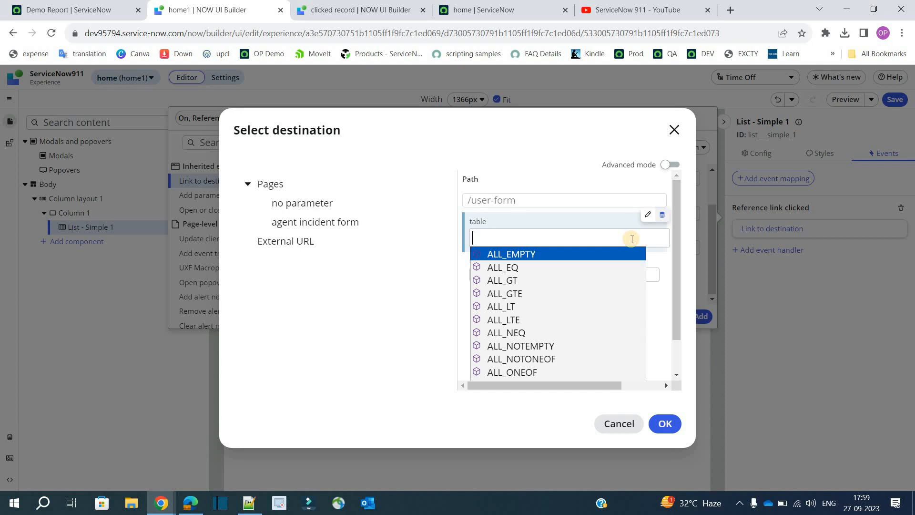
{"action": "type", "text": "@"}
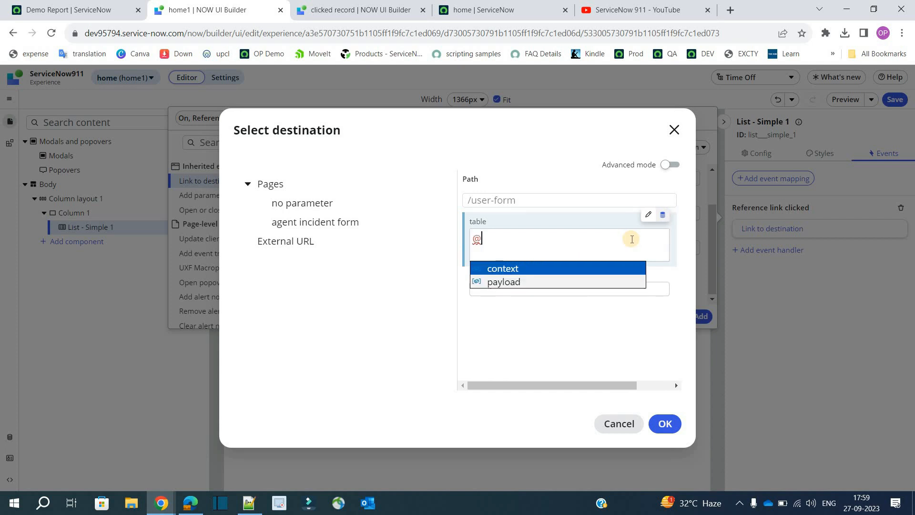
{"action": "left_click", "coordinate": [504, 282]}
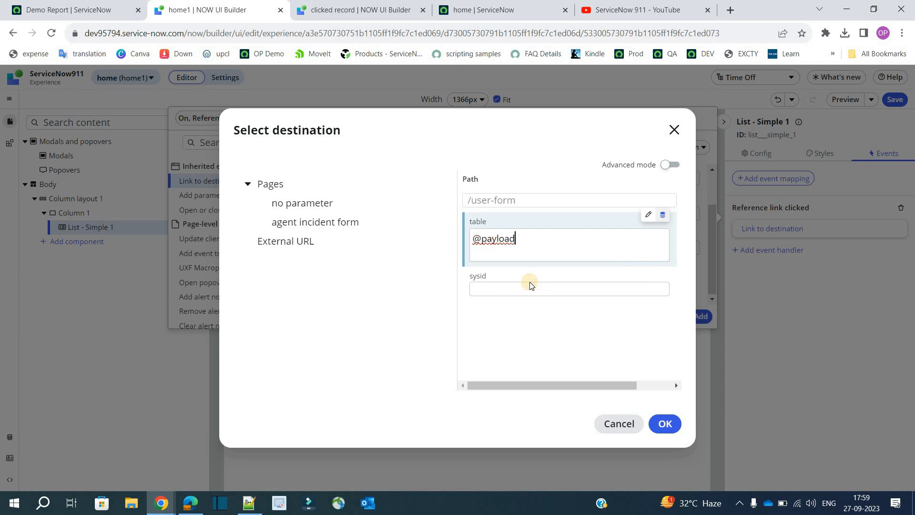
{"action": "type", "text": "."}
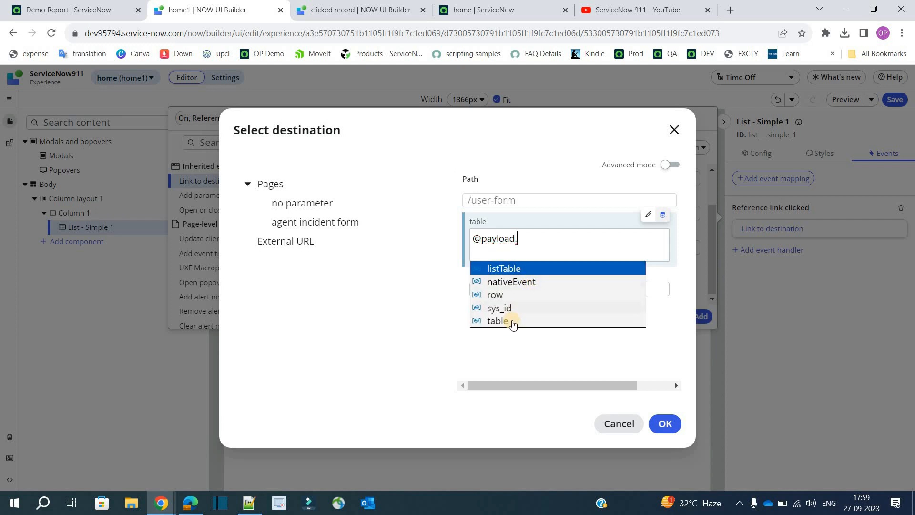
{"action": "left_click", "coordinate": [497, 321]}
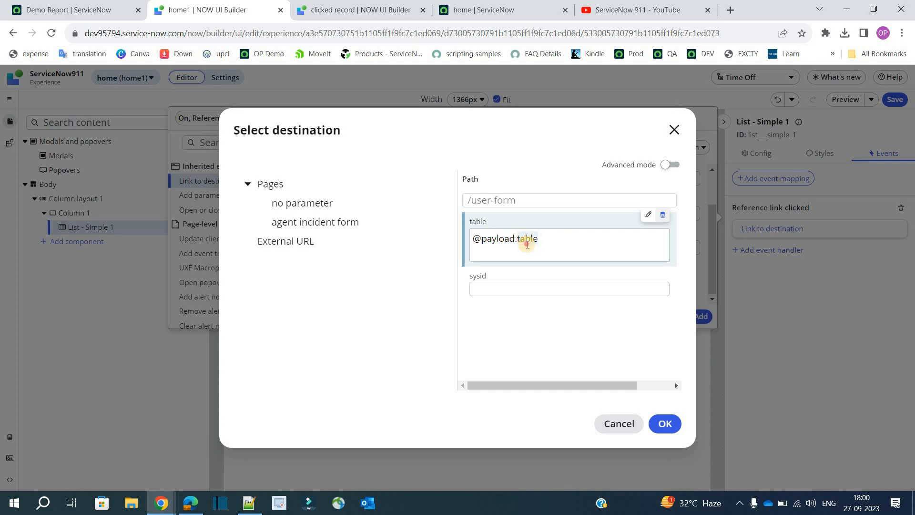
{"action": "double_click", "coordinate": [528, 239]}
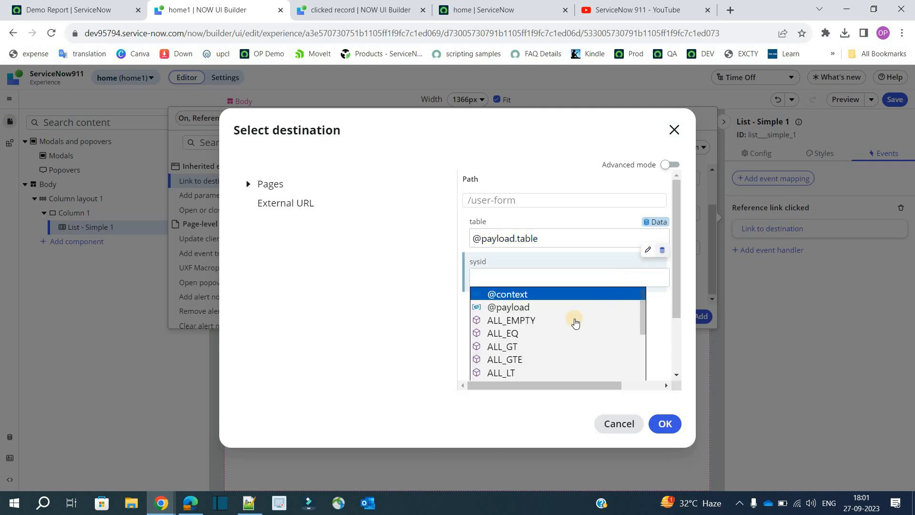
{"action": "left_click", "coordinate": [508, 307]}
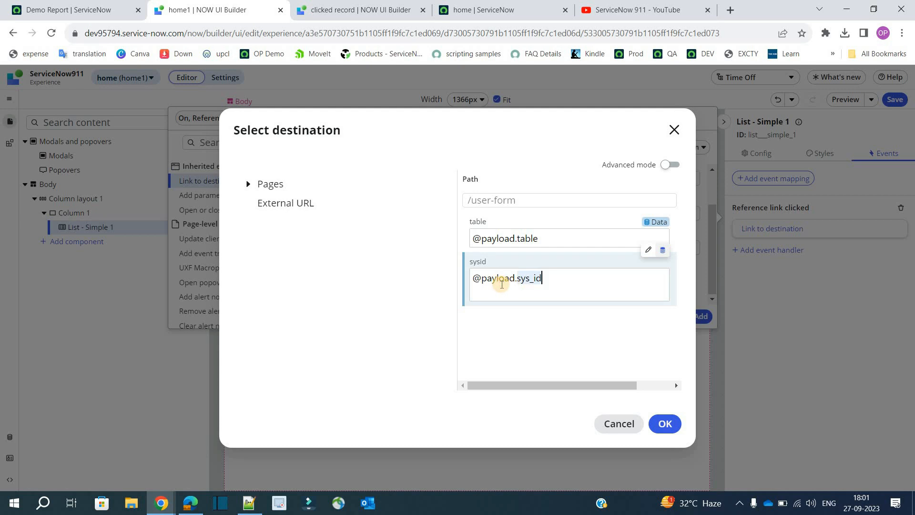
{"action": "double_click", "coordinate": [527, 278]}
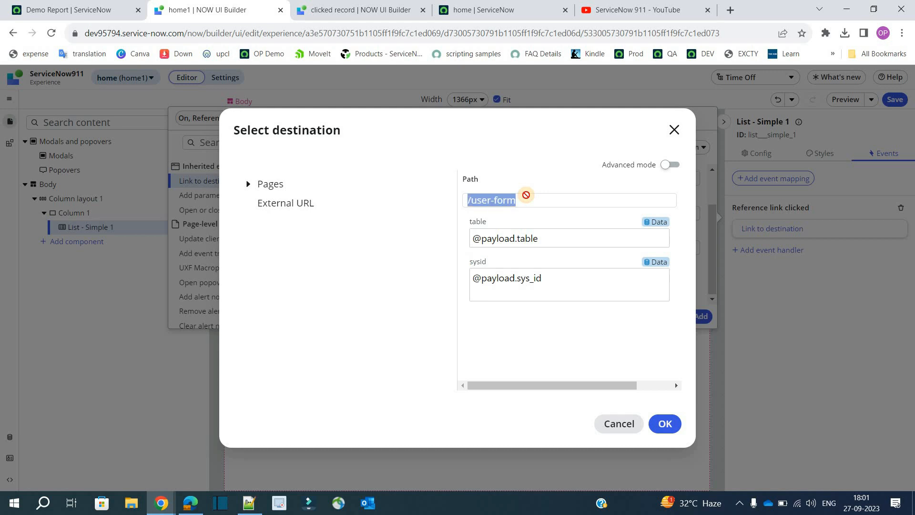
{"action": "left_click", "coordinate": [664, 423]}
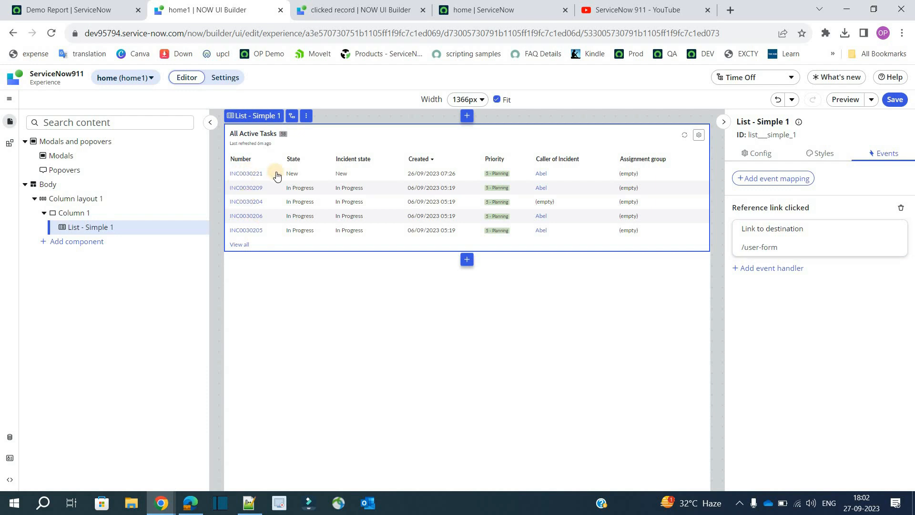
{"action": "mouse_move", "coordinate": [251, 175]}
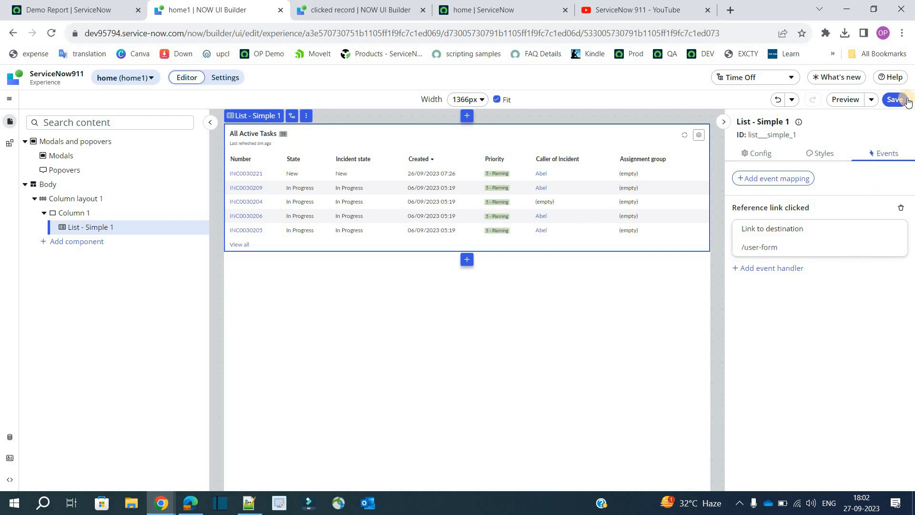
Step: Save the home1 page and move to the clicked record page's editor
{"action": "left_click", "coordinate": [897, 99]}
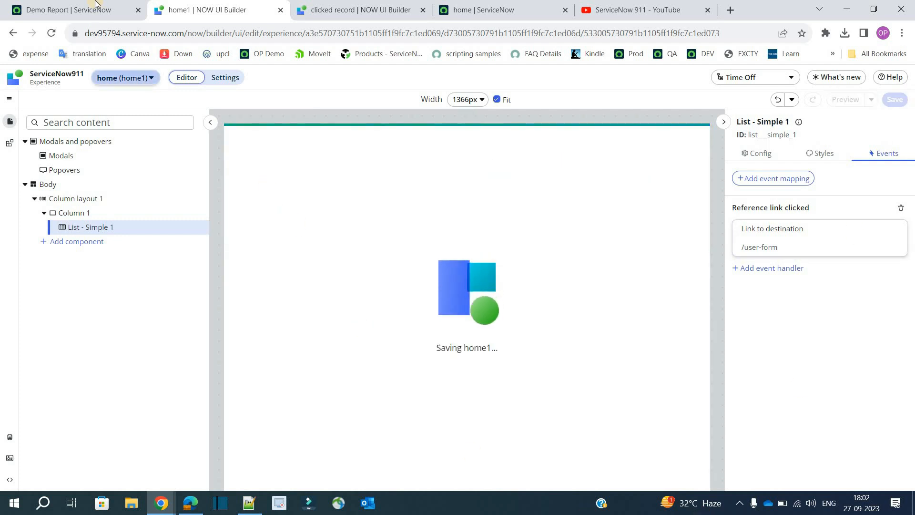
{"action": "left_click", "coordinate": [360, 10]}
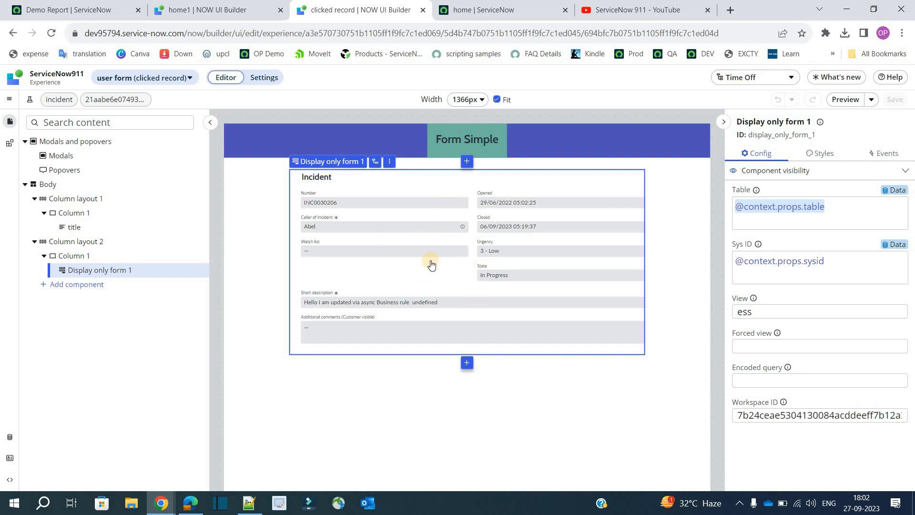
{"action": "mouse_move", "coordinate": [524, 229]}
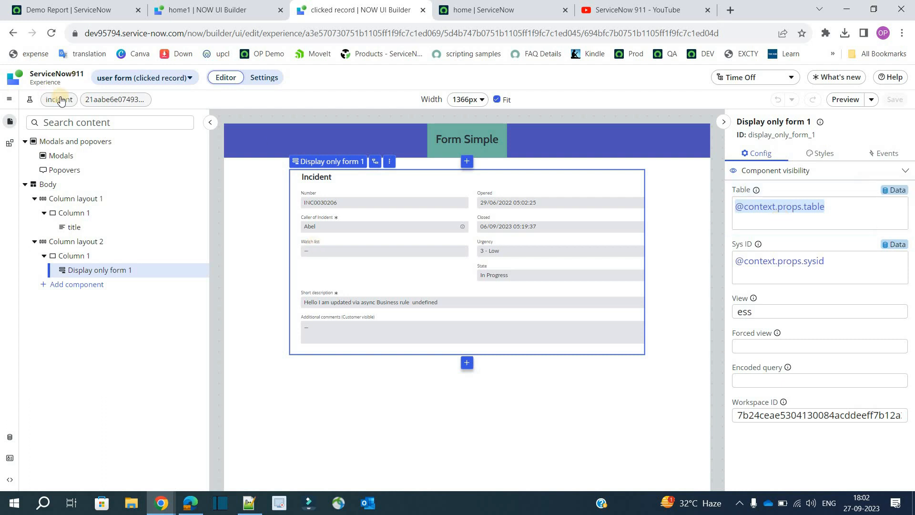
{"action": "mouse_move", "coordinate": [115, 99]}
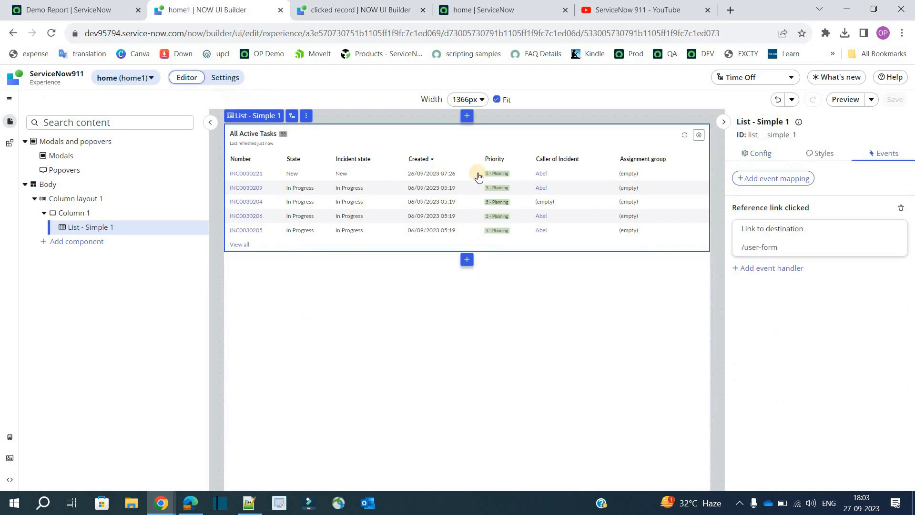
{"action": "mouse_move", "coordinate": [310, 216]}
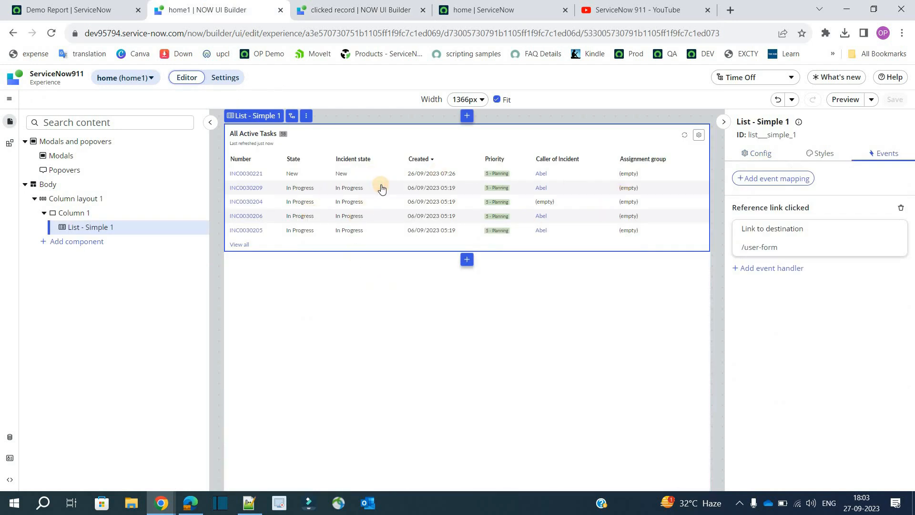
{"action": "left_click", "coordinate": [359, 10]}
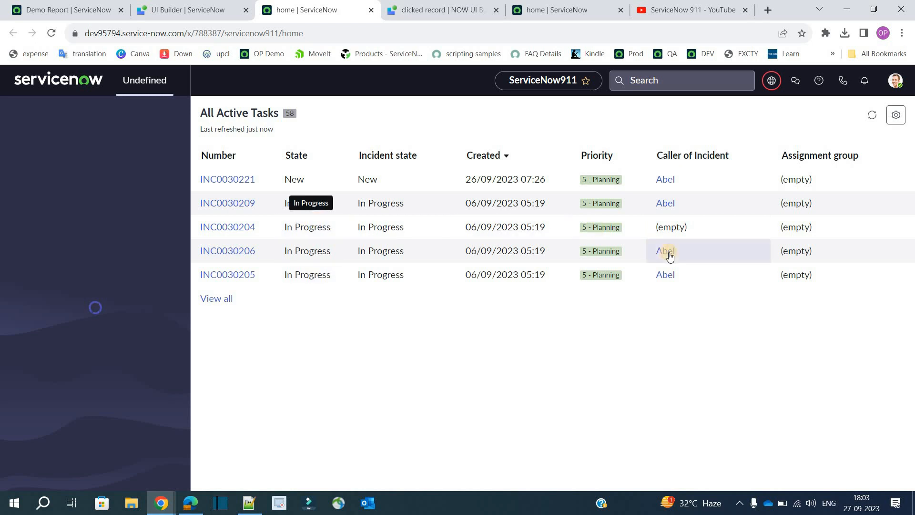
Step: Follow the caller reference link for INC0030206 in the live All Active Tasks list
{"action": "left_click", "coordinate": [665, 250]}
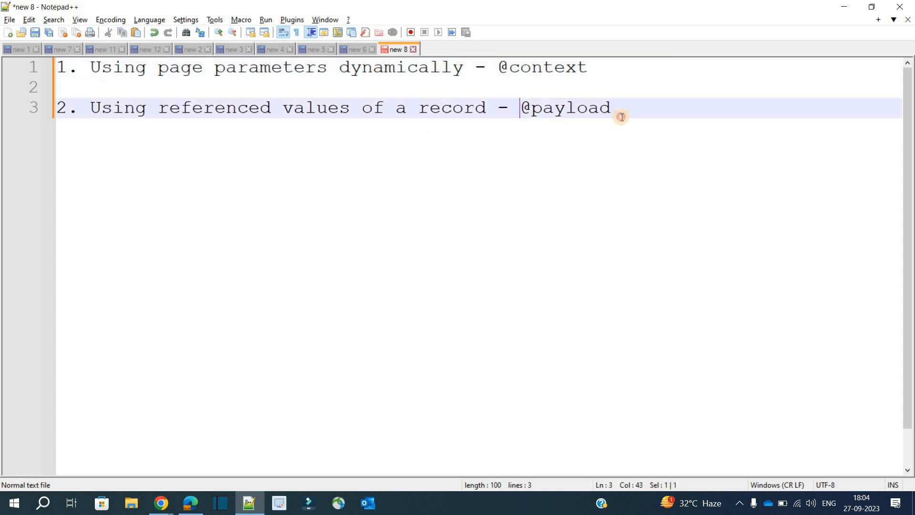
{"action": "double_click", "coordinate": [118, 108]}
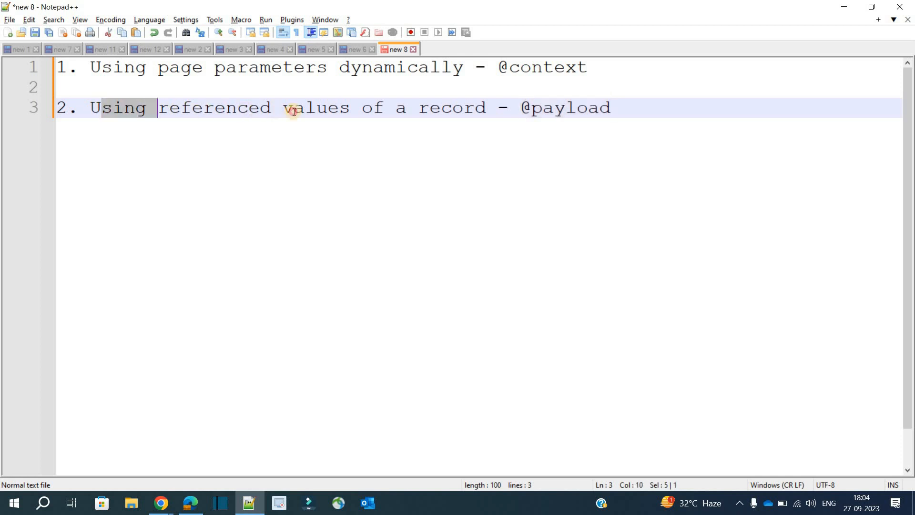
{"action": "left_click_drag", "start_coordinate": [158, 108], "coordinate": [484, 107]}
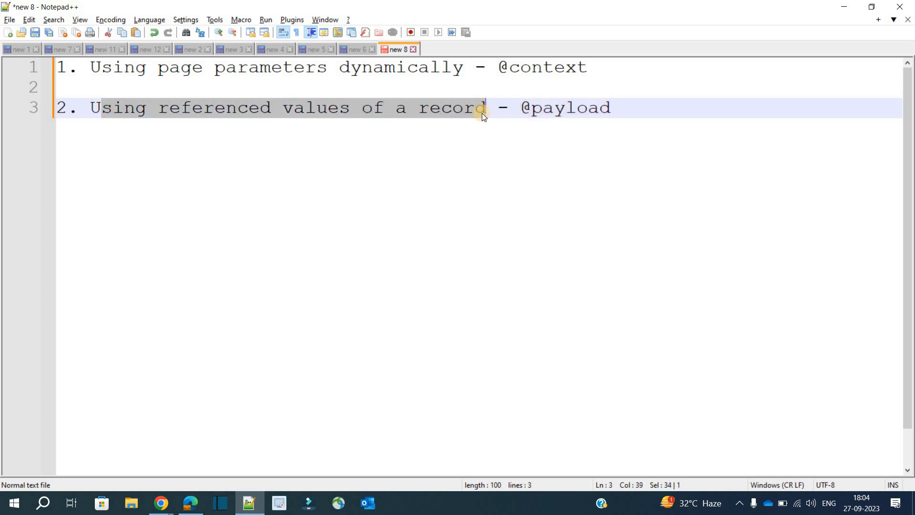
{"action": "mouse_move", "coordinate": [523, 108]}
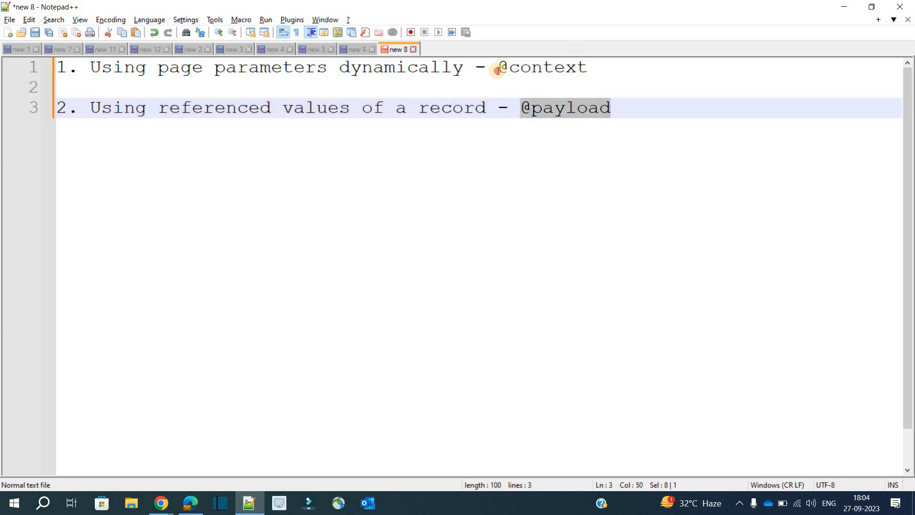
{"action": "left_click", "coordinate": [161, 502]}
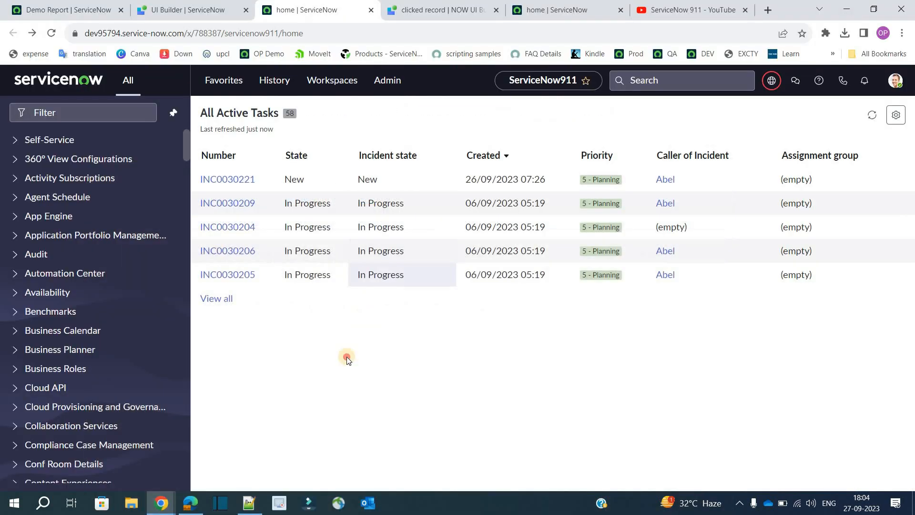